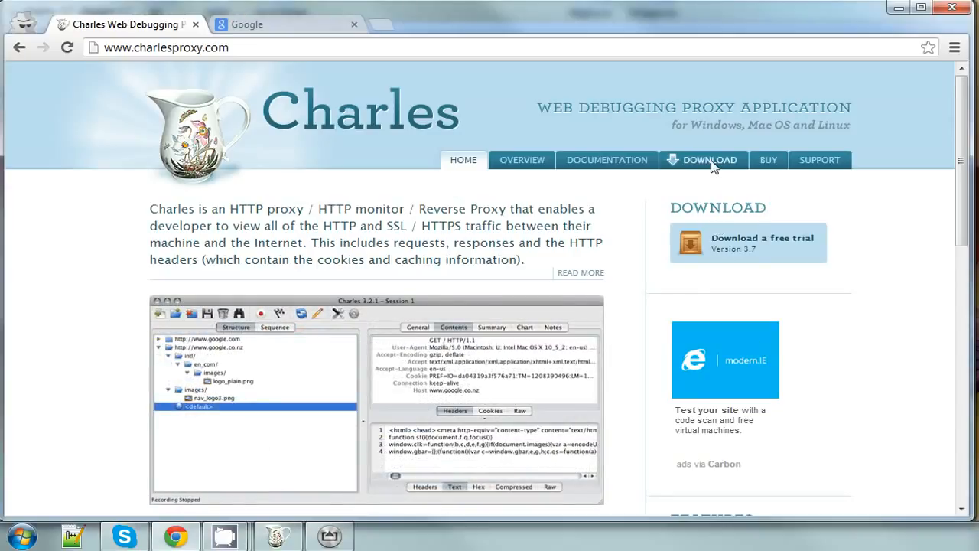
Step: Go to the charlesproxy.com DOWNLOAD page showing the version 3.7 installers
click(708, 160)
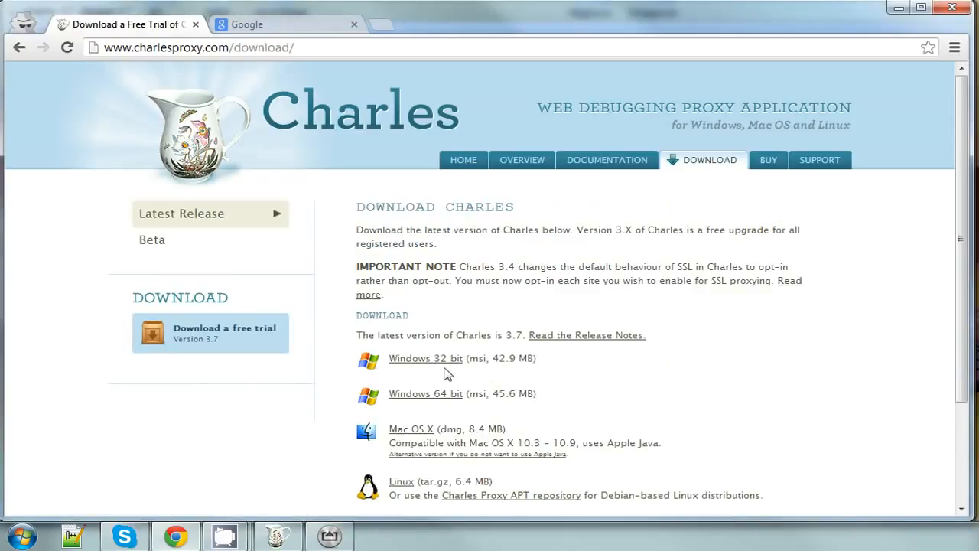
mouse_move(439, 416)
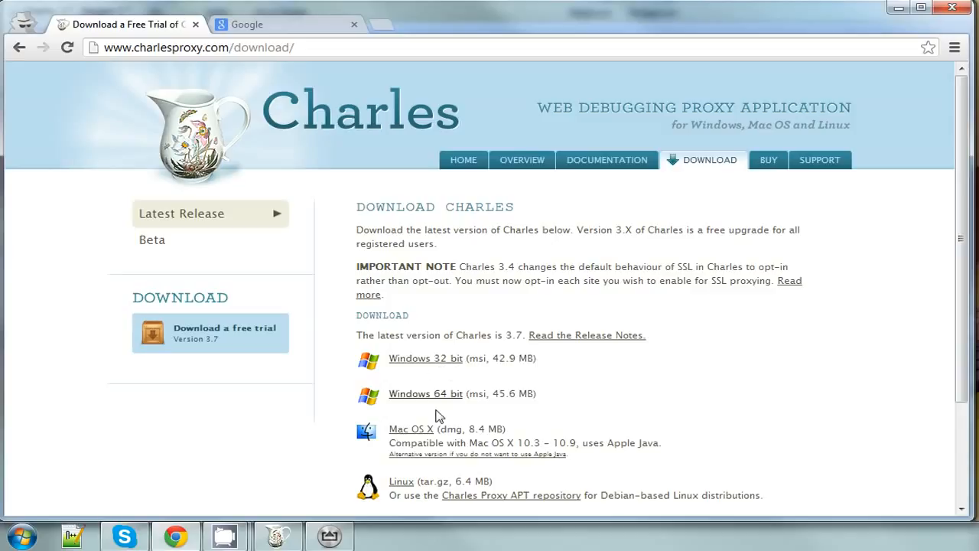
mouse_move(440, 380)
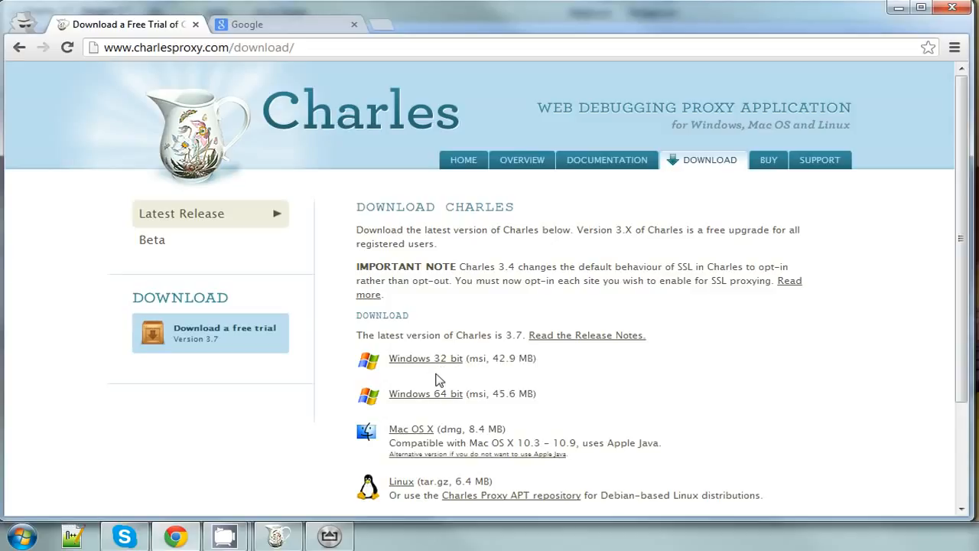
mouse_move(351, 349)
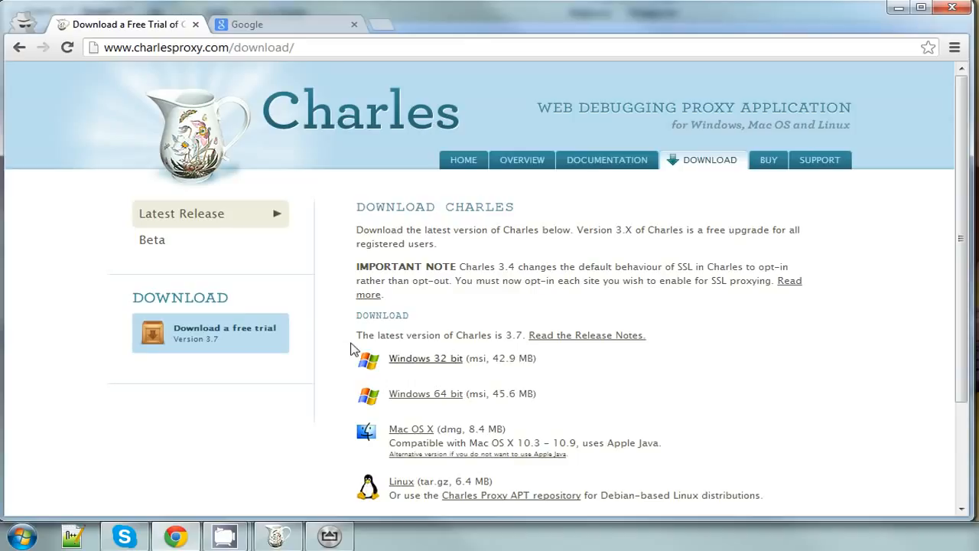
Step: Launch Charles 3.7 from the Start menu and clear the session's captured requests
click(20, 534)
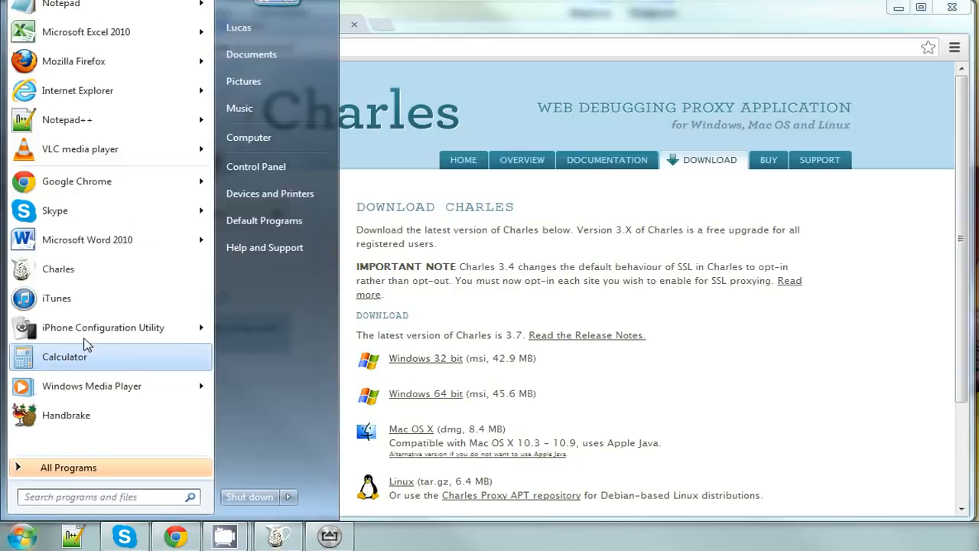
mouse_move(84, 268)
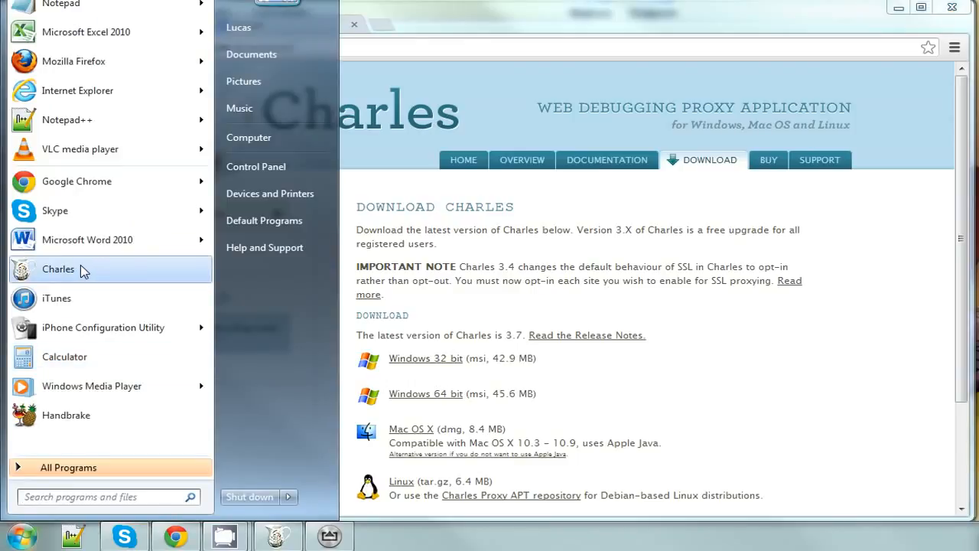
click(58, 268)
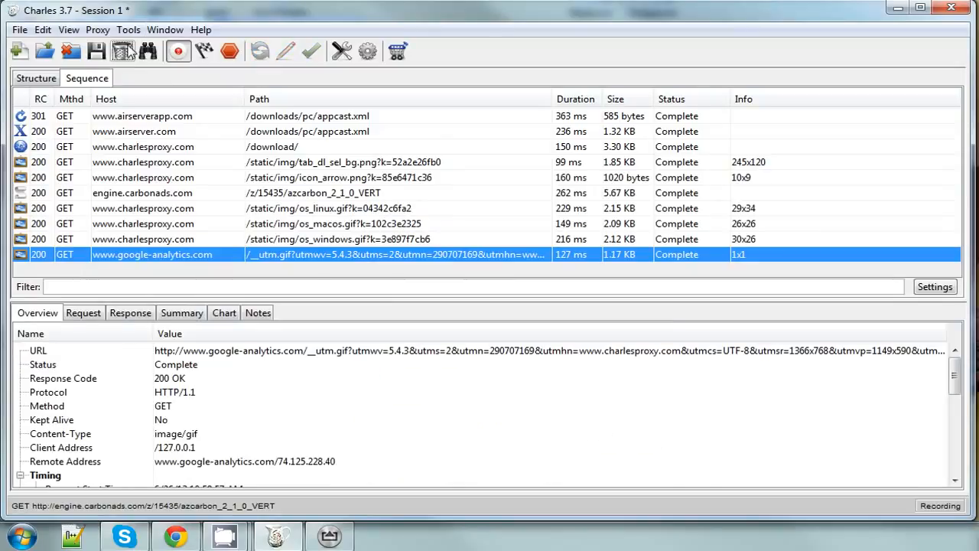
click(122, 50)
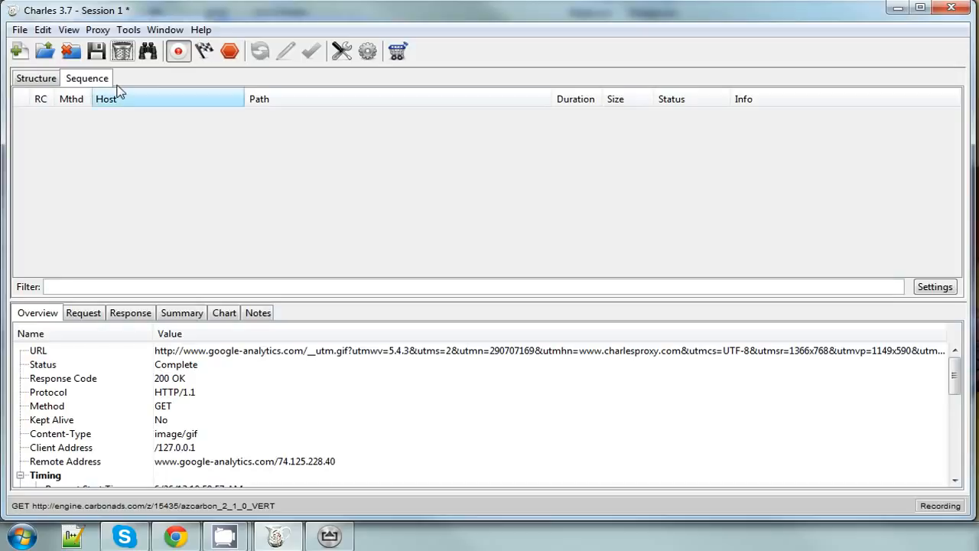
click(97, 29)
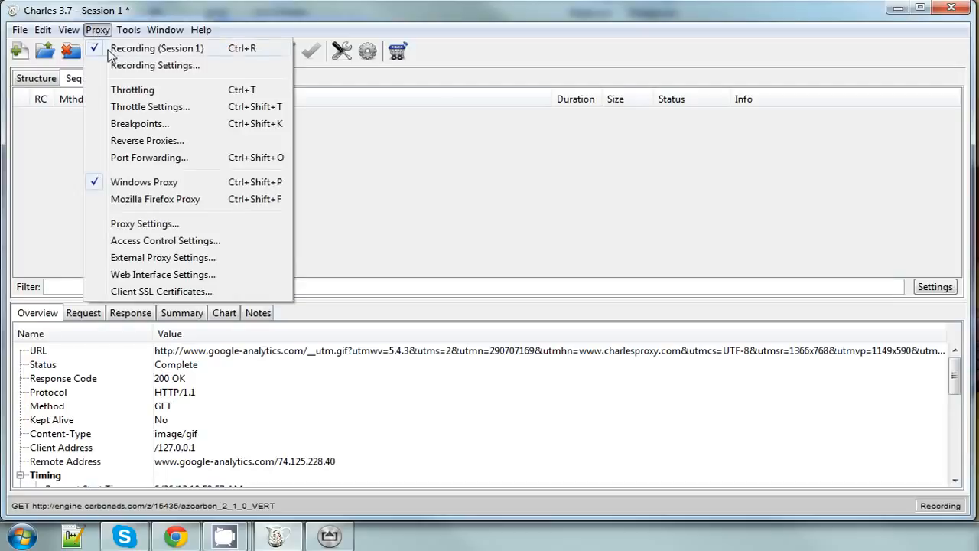
mouse_move(144, 223)
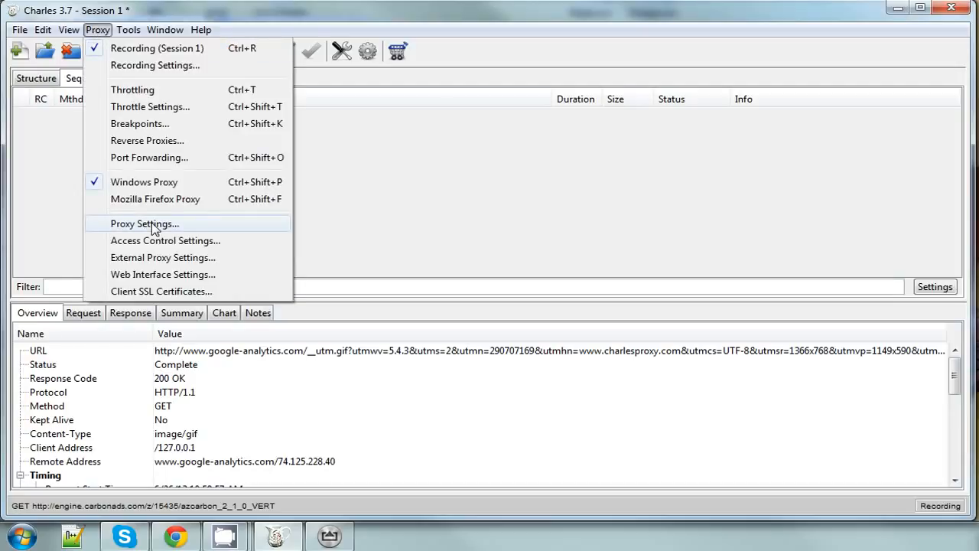
click(144, 224)
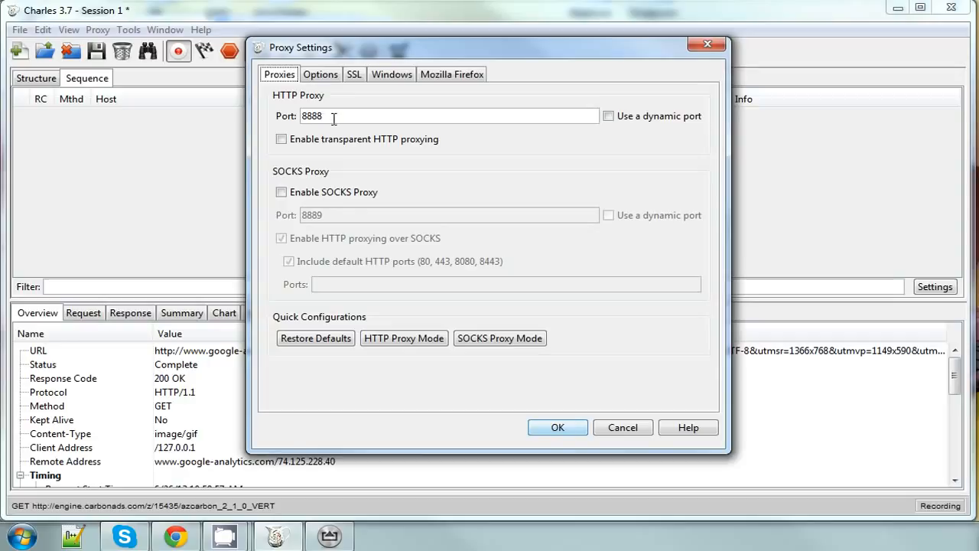
triple_click(311, 115)
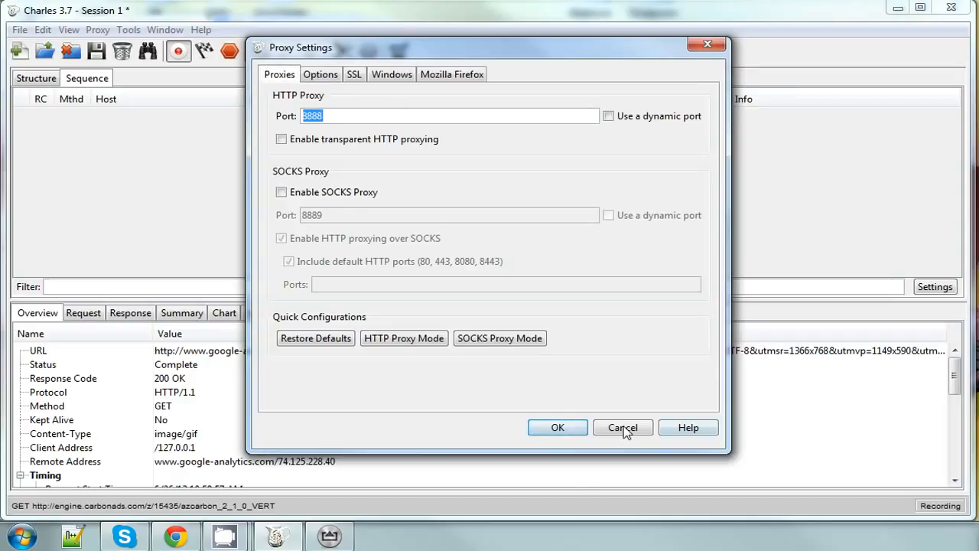
click(623, 427)
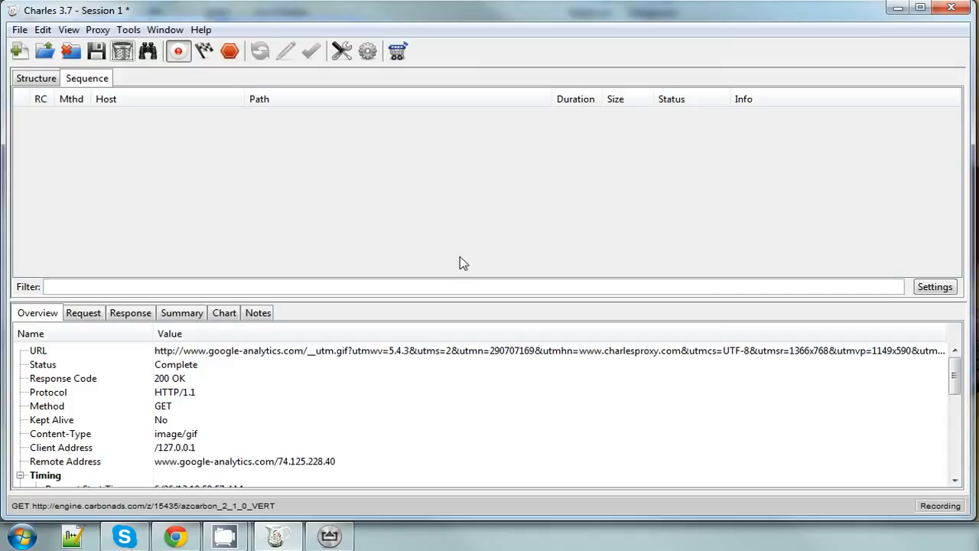
mouse_move(469, 263)
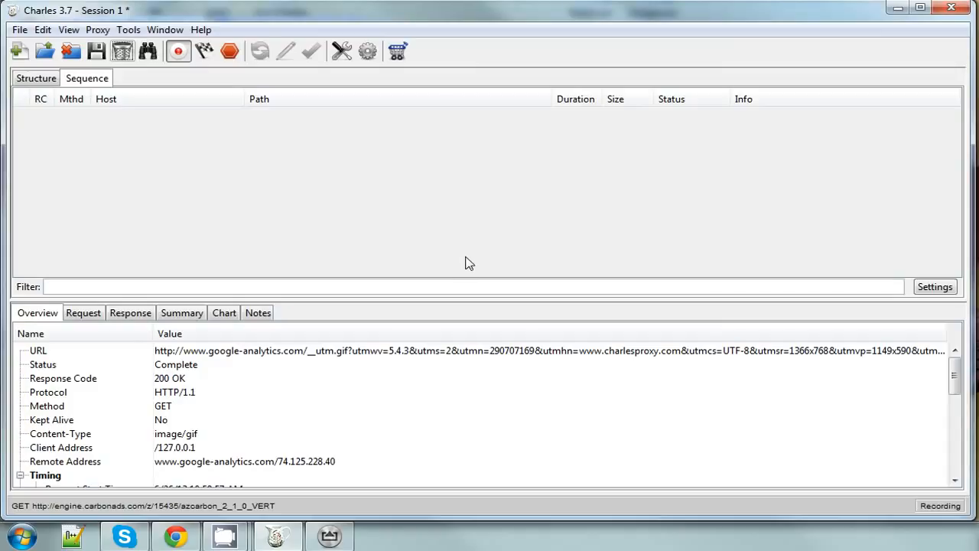
mouse_move(304, 363)
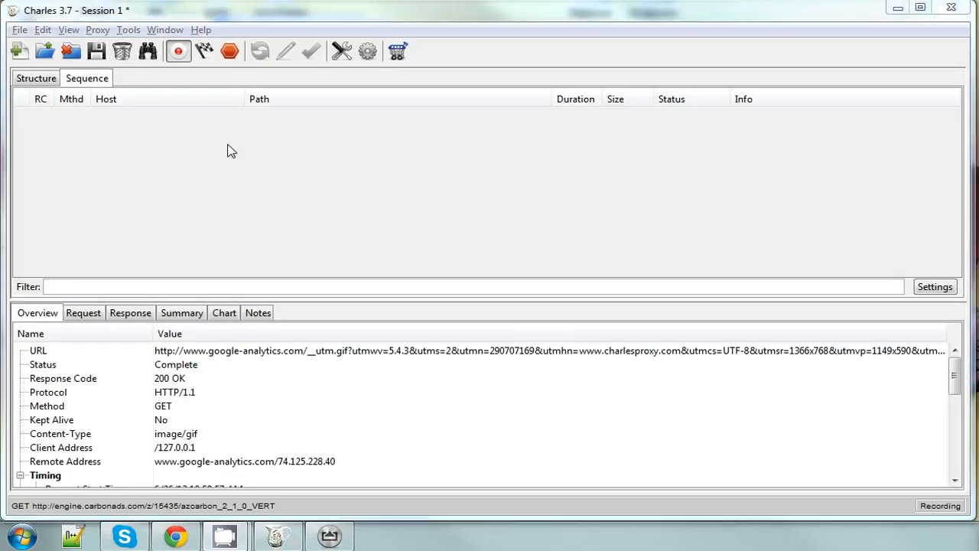
Step: Search 'what is my ip' on Google to find the public IP 74.243.136.108
click(174, 535)
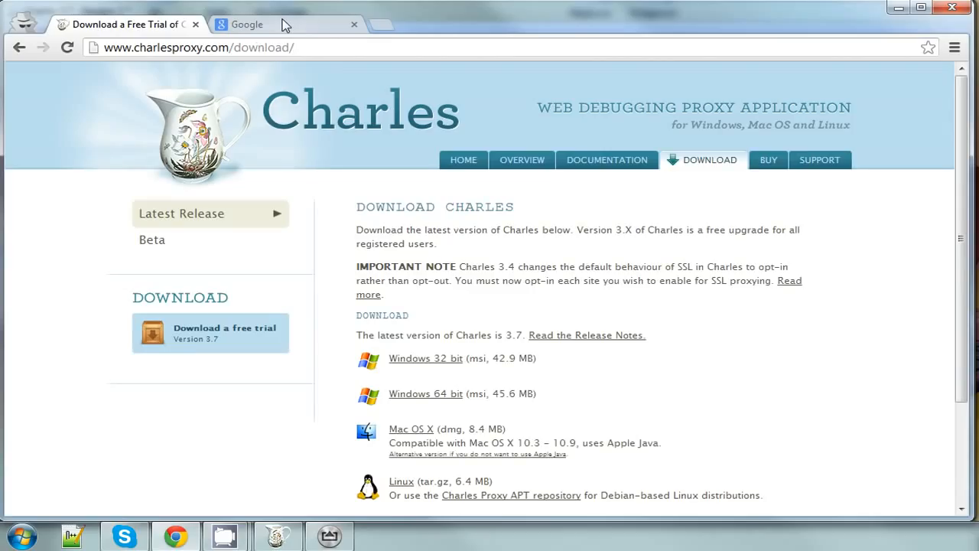
click(260, 24)
text(what is my ip)
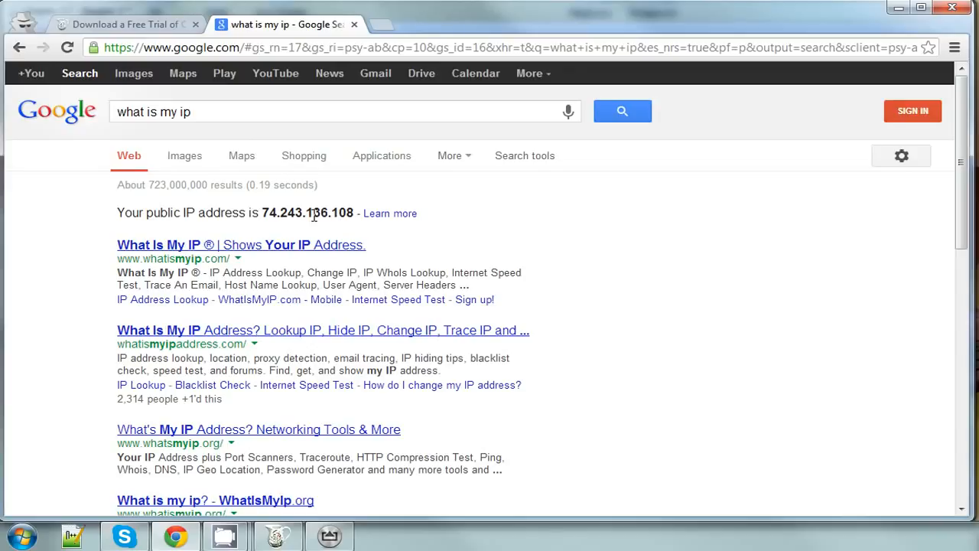
mouse_move(17, 534)
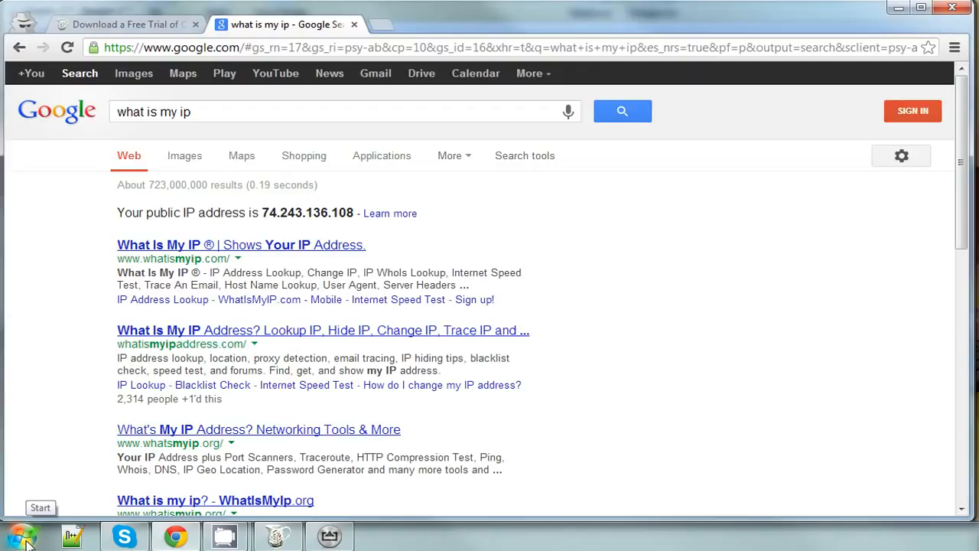
click(21, 535)
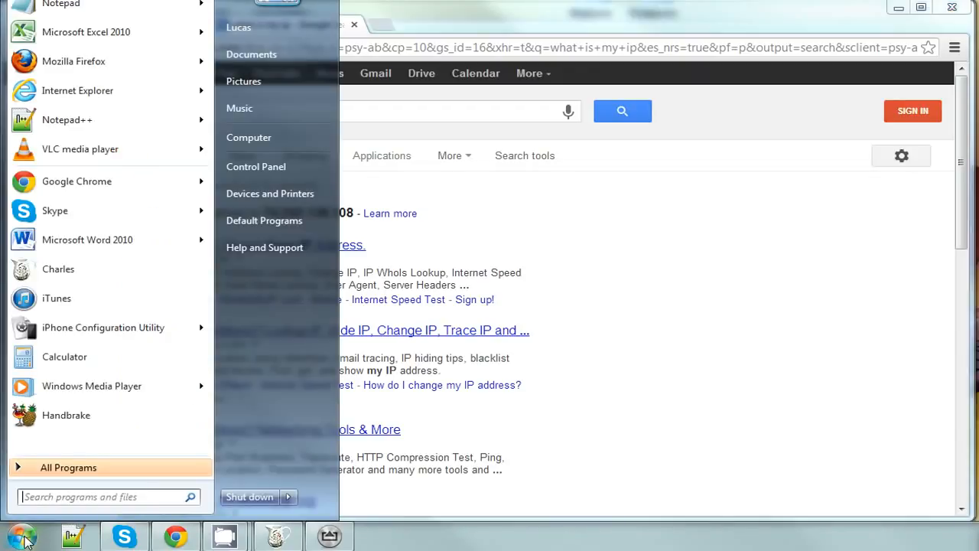
mouse_move(58, 509)
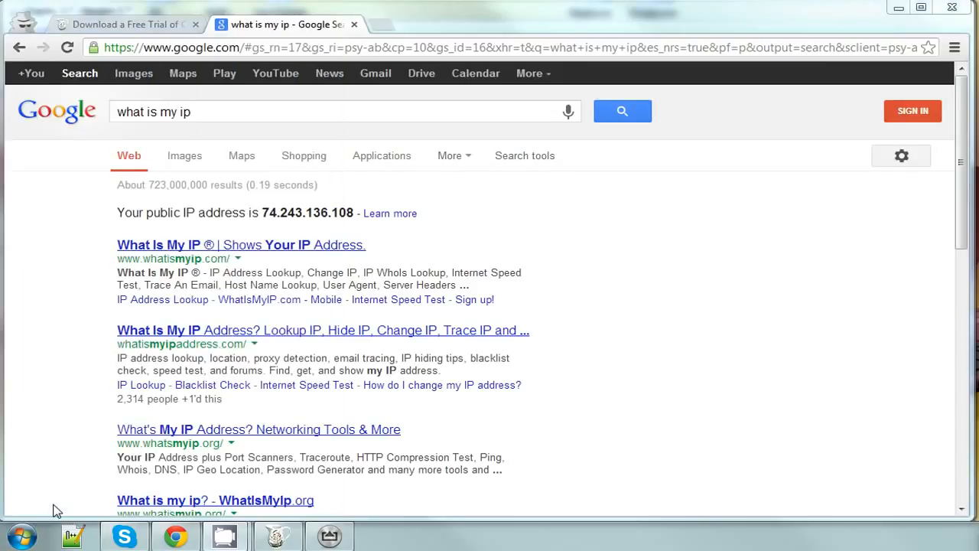
Step: Run ipconfig in Command Prompt to read the wireless IPv4 address 192.168.1.102
click(380, 536)
text(ipconfig)
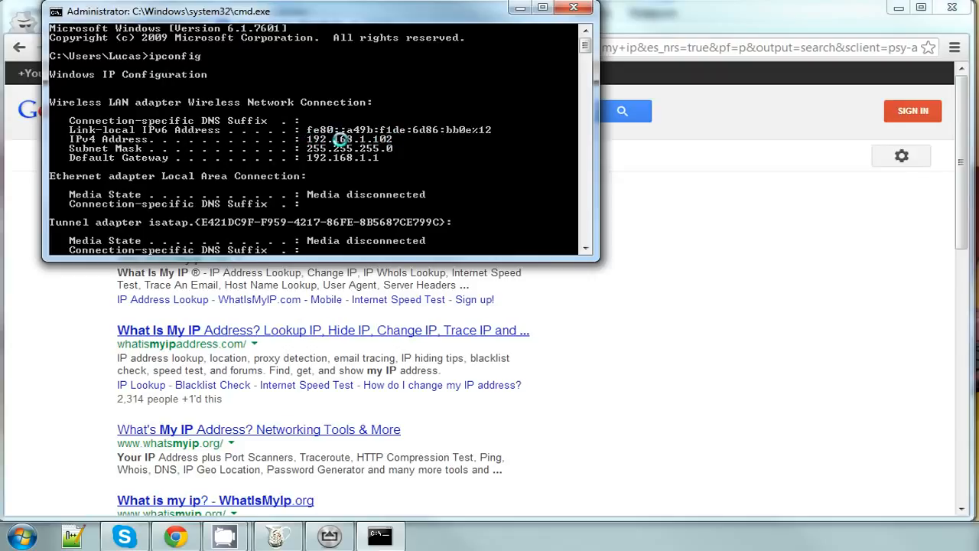
mouse_move(470, 477)
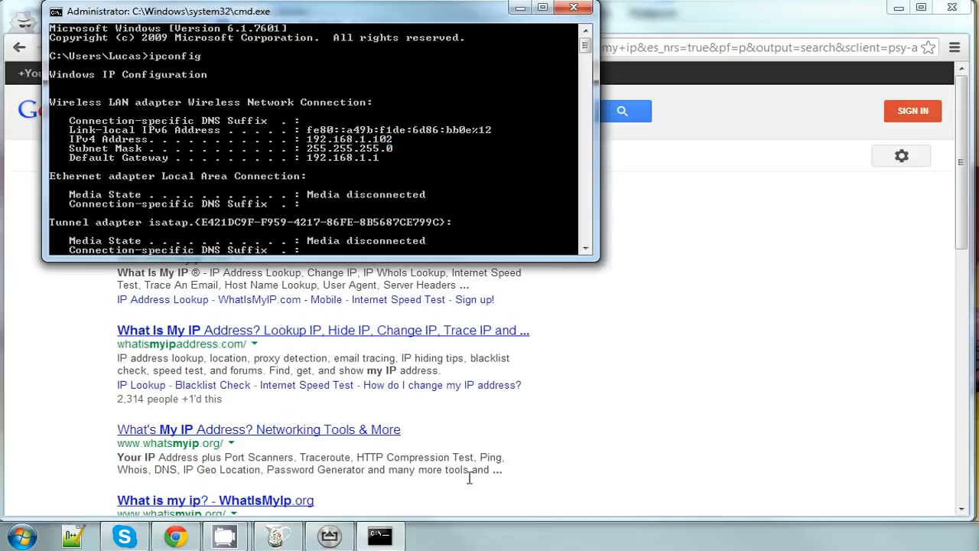
click(329, 536)
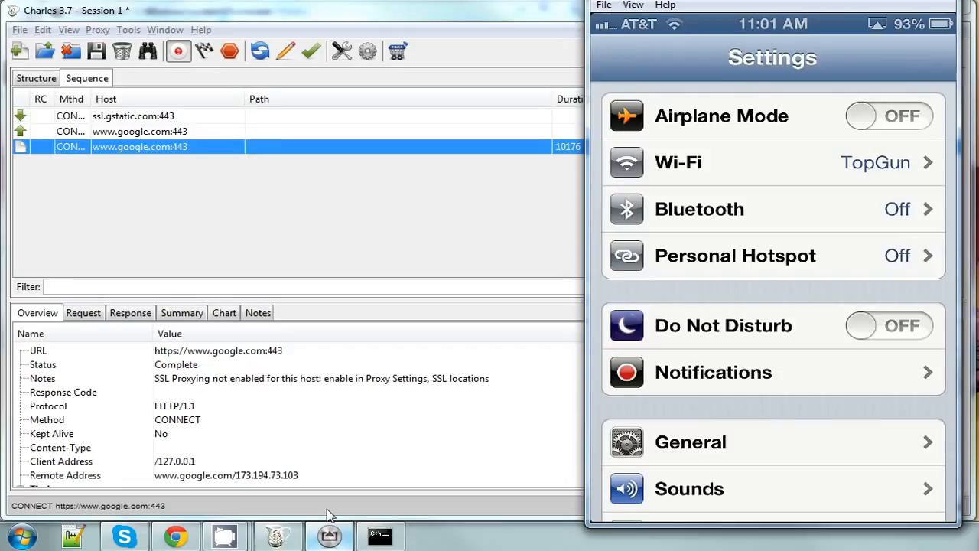
mouse_move(716, 155)
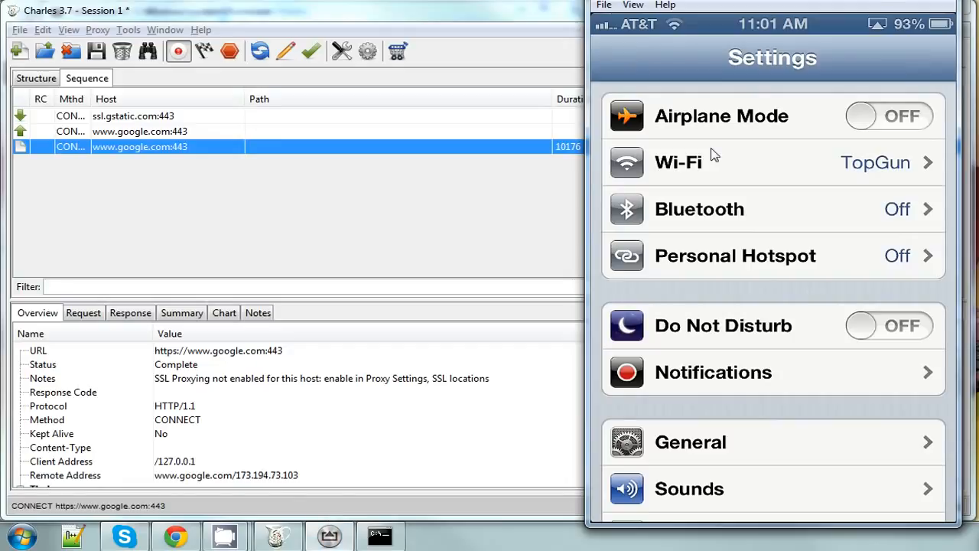
Step: Give the TopGun Wi-Fi network a manual HTTP proxy at 192.168.1.102, port 8888
click(765, 162)
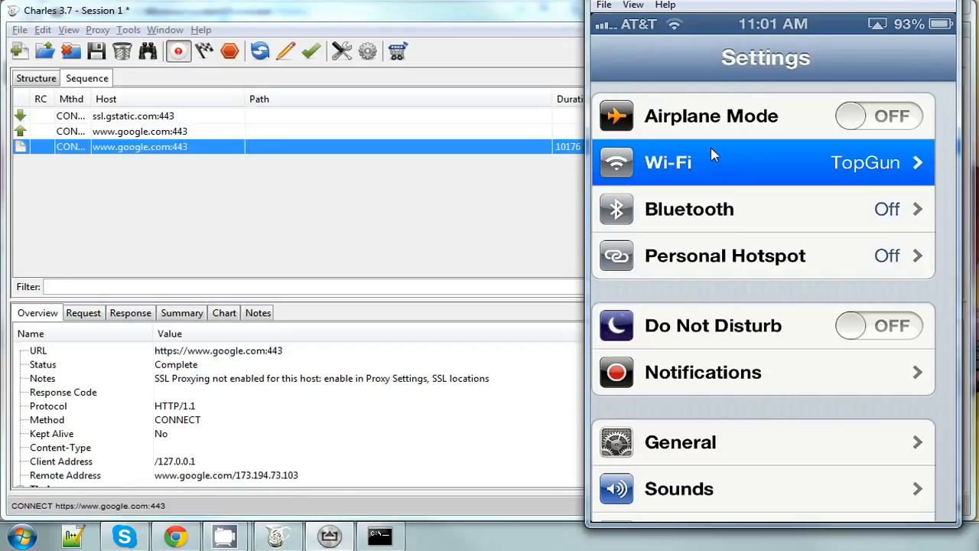
click(763, 162)
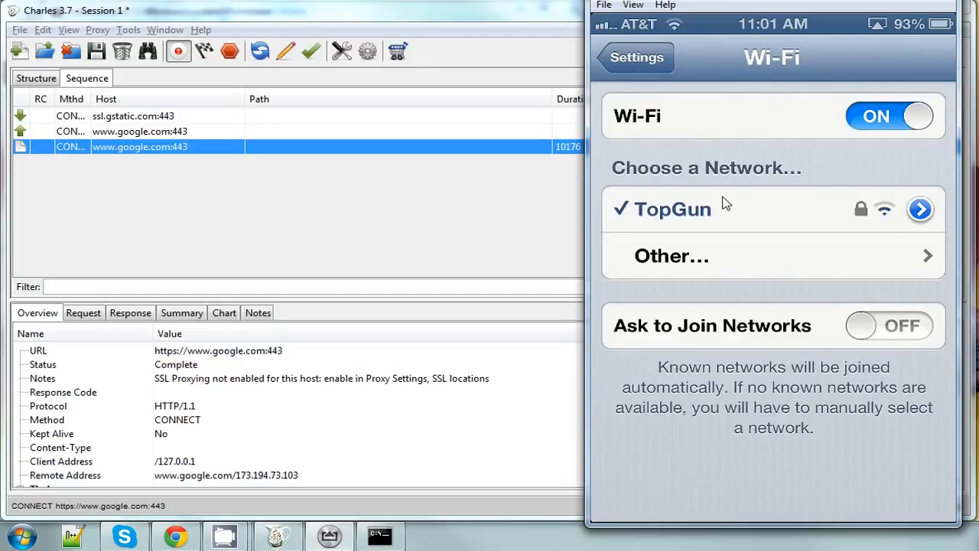
click(920, 209)
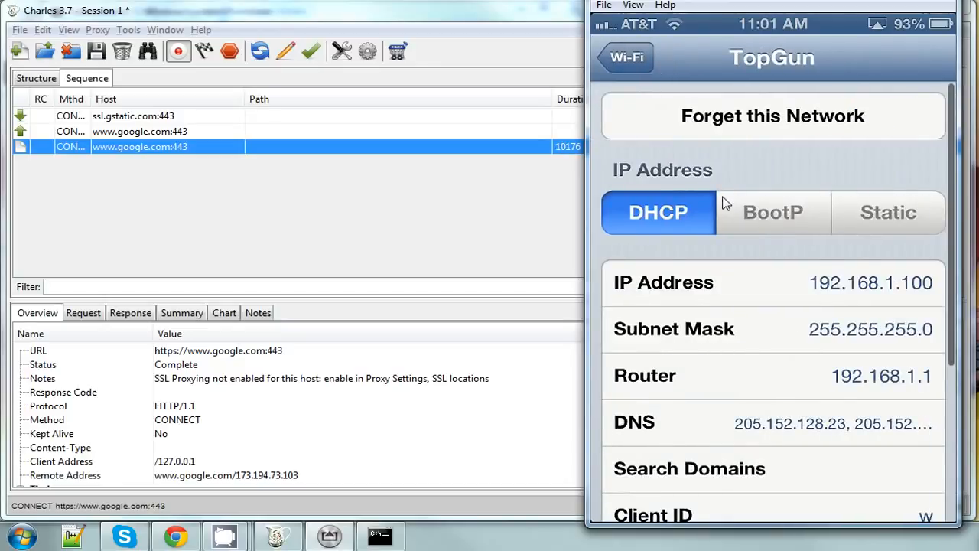
scroll(down, 3)
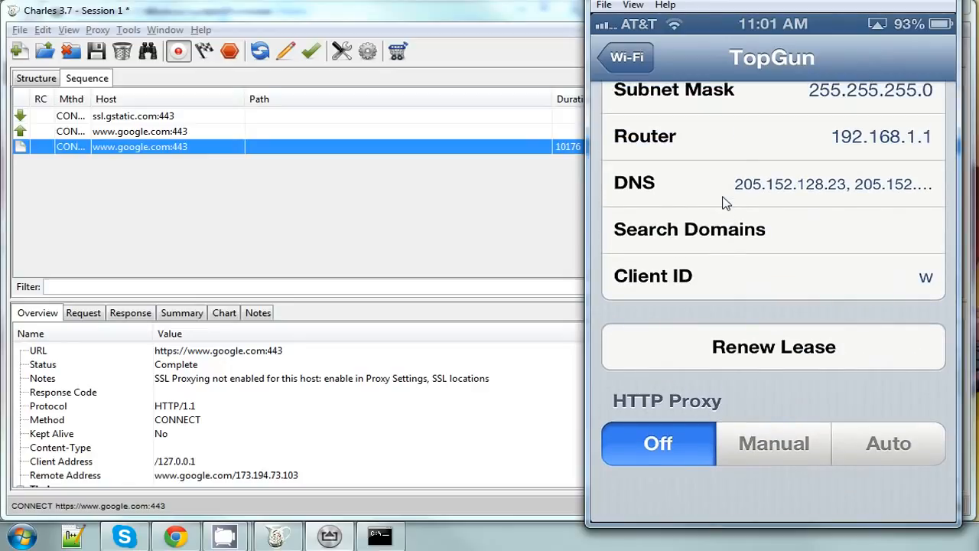
click(773, 443)
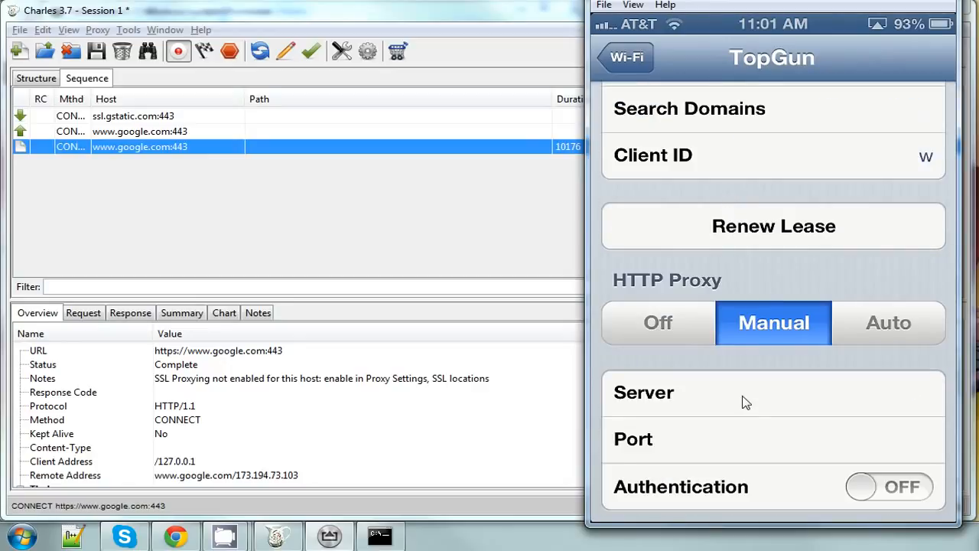
mouse_move(848, 414)
text(192.168.1.102)
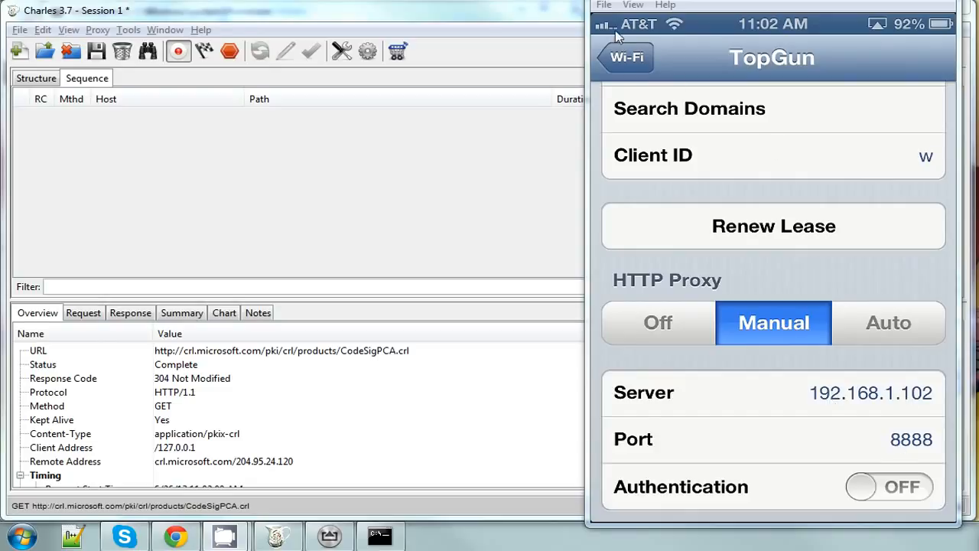
click(626, 57)
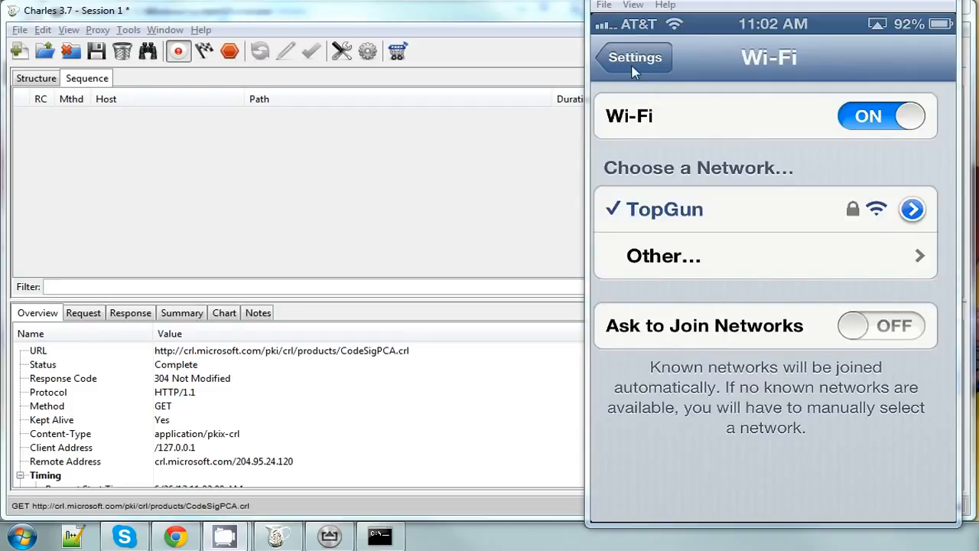
Step: Search for utest in the iPhone's Safari while Charles captures traffic from 192.168.1.100
click(634, 58)
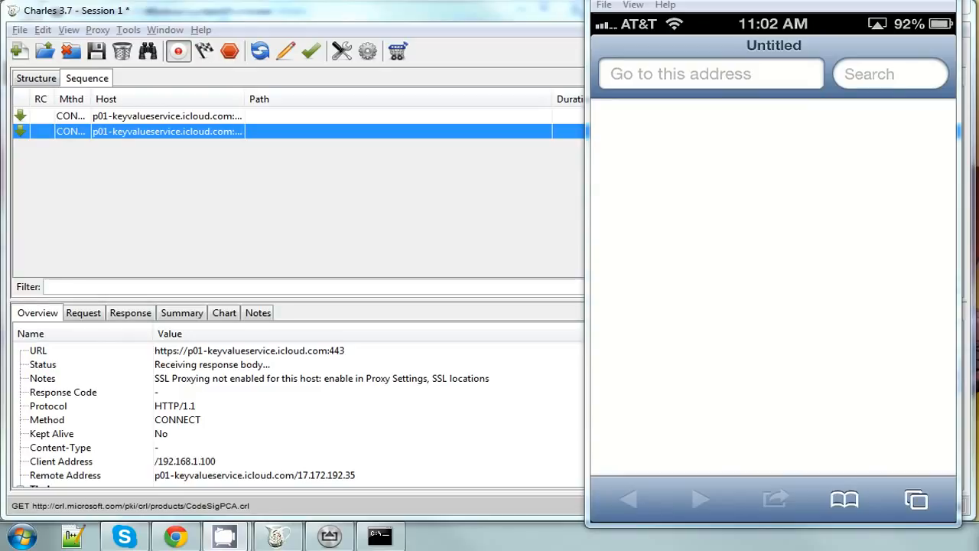
mouse_move(203, 126)
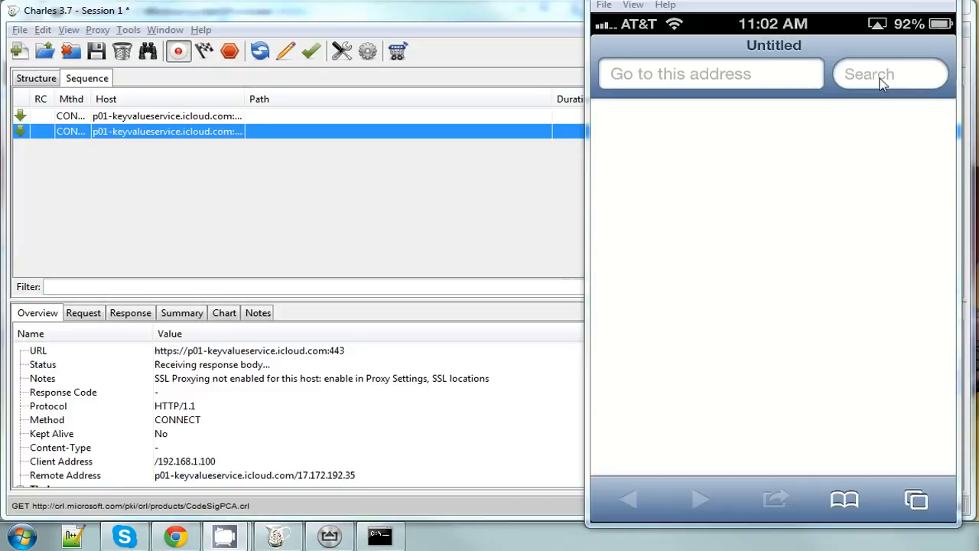
click(890, 74)
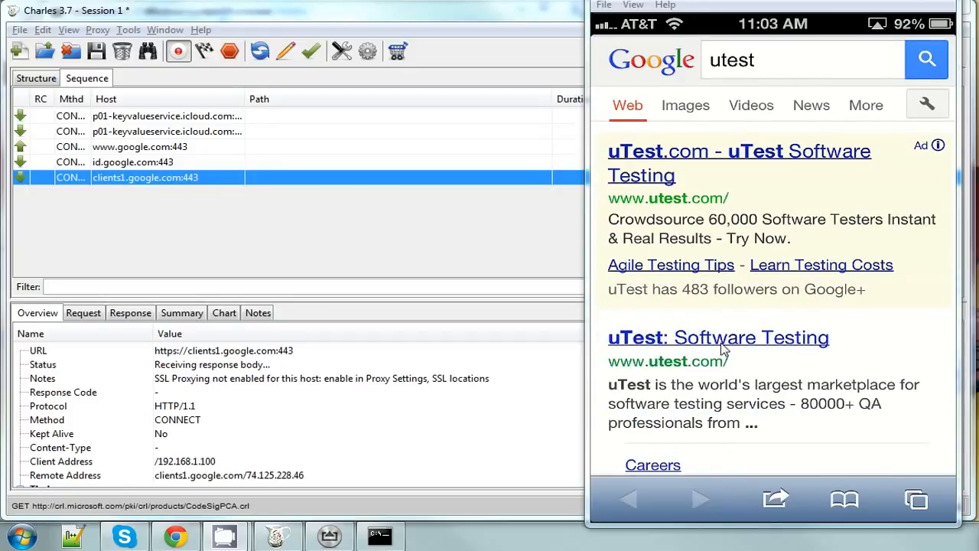
click(717, 337)
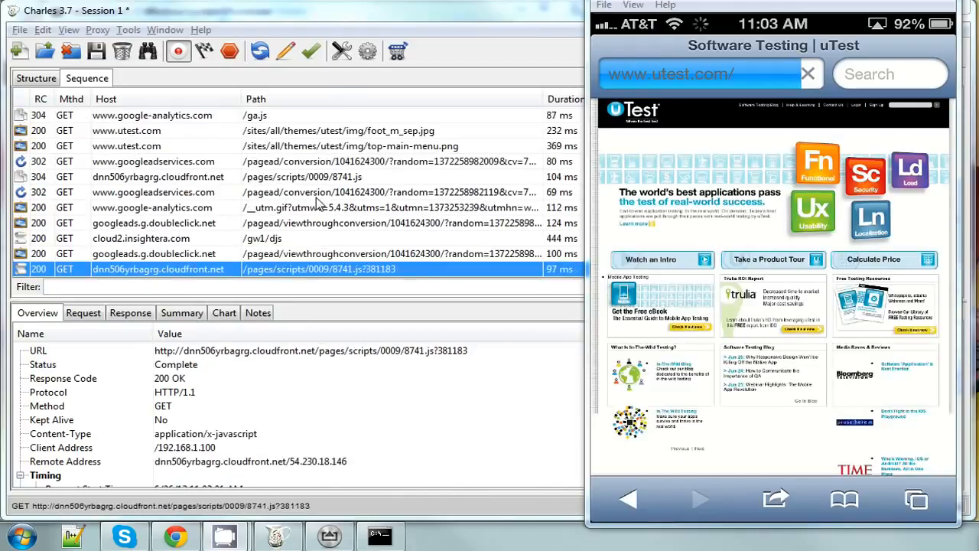
click(808, 73)
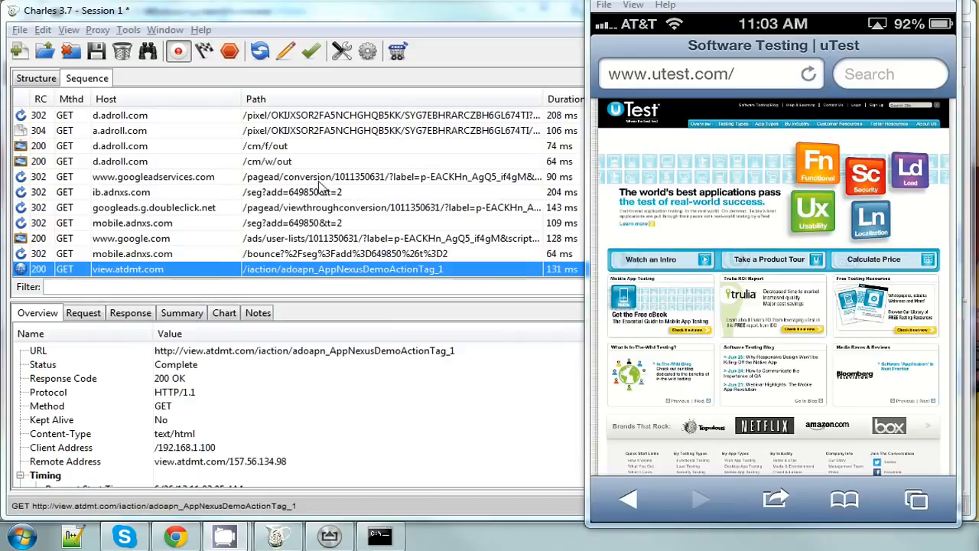
mouse_move(247, 150)
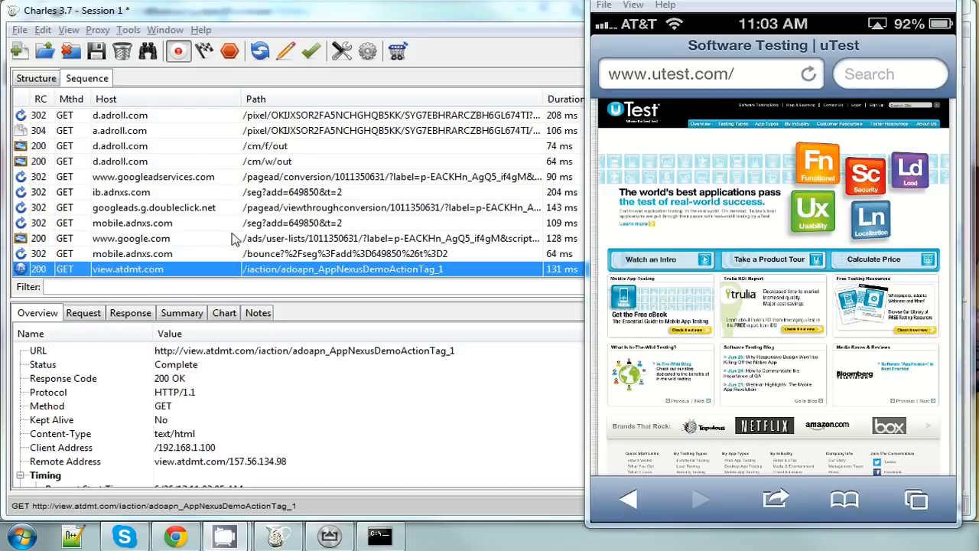
mouse_move(222, 138)
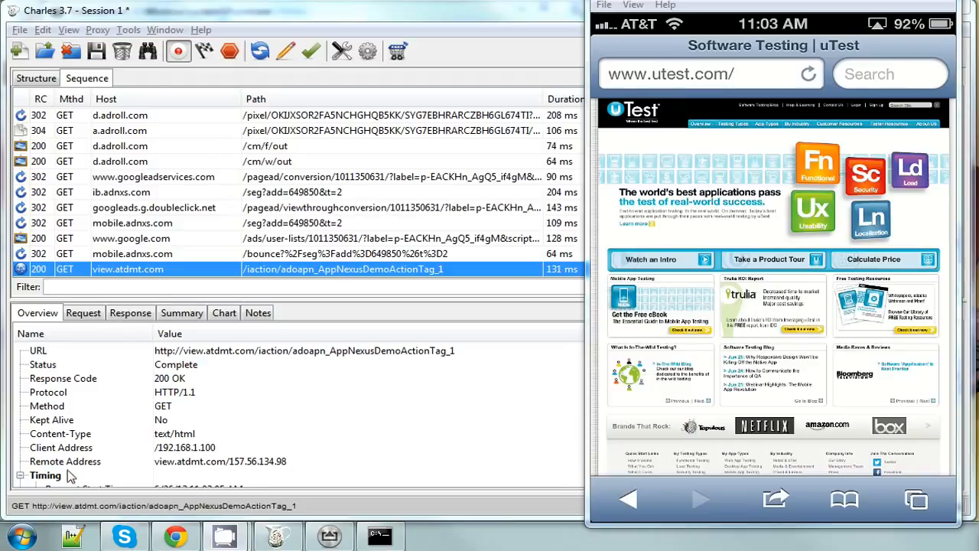
Step: Find Internet Options through the Start search for 'internet' and bring up its LAN settings
click(21, 535)
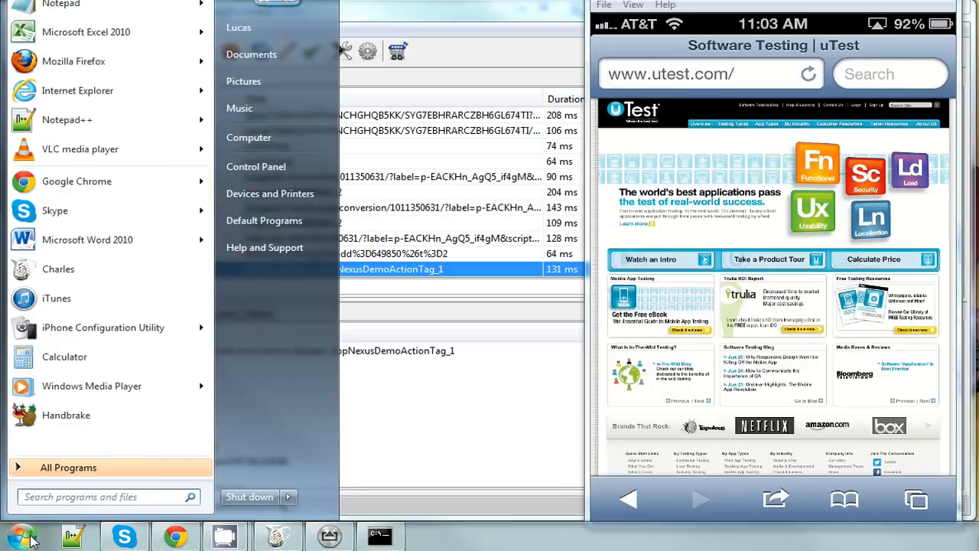
text(internet)
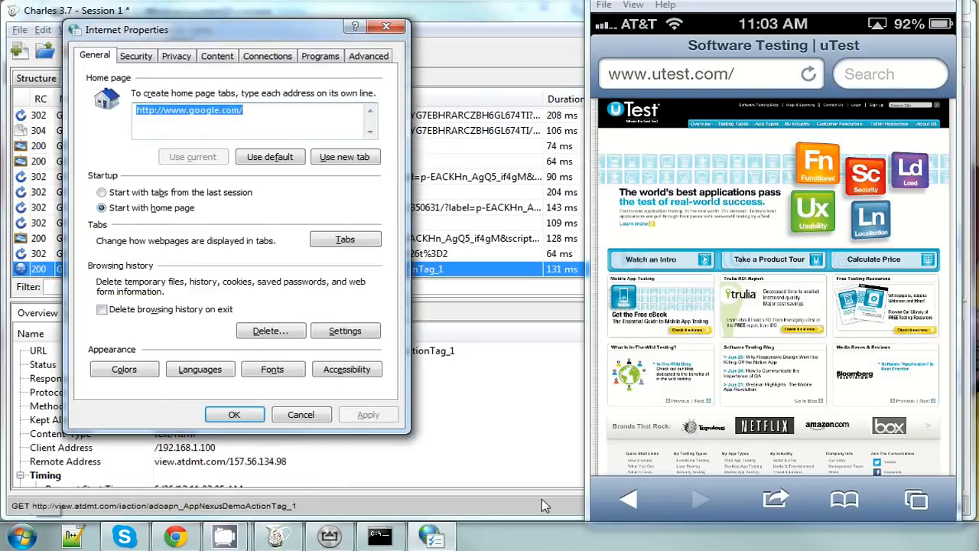
click(267, 55)
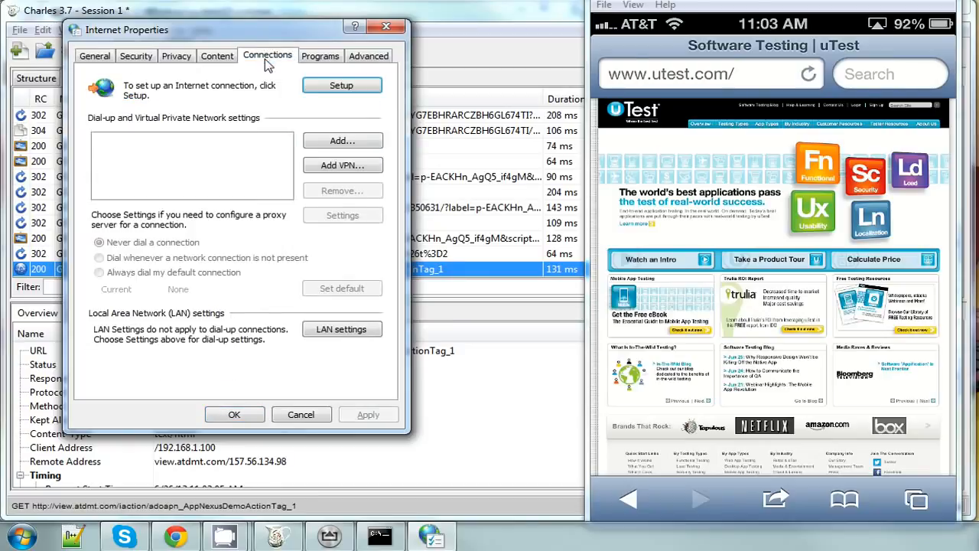
click(342, 328)
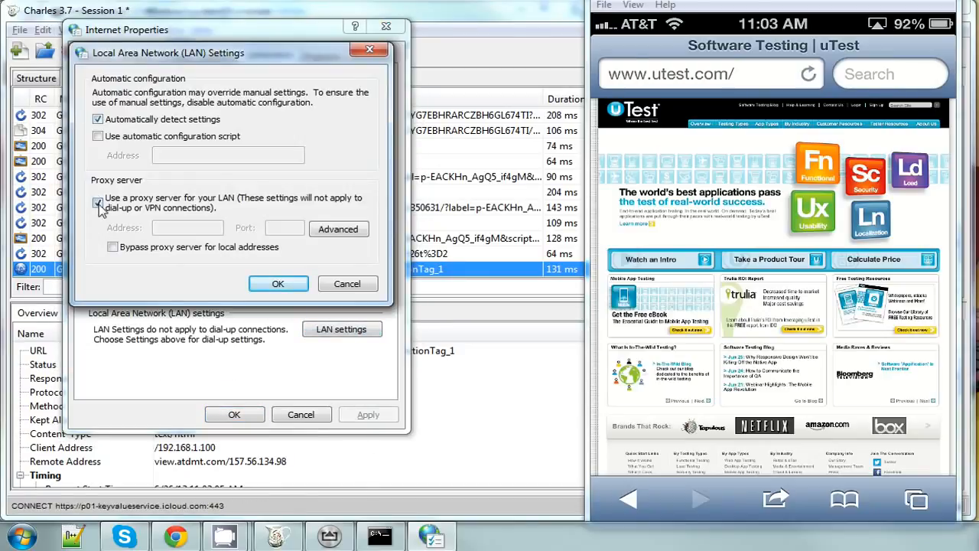
Step: Disable automatic settings detection and enable the LAN proxy server option, leaving the address blank
click(98, 202)
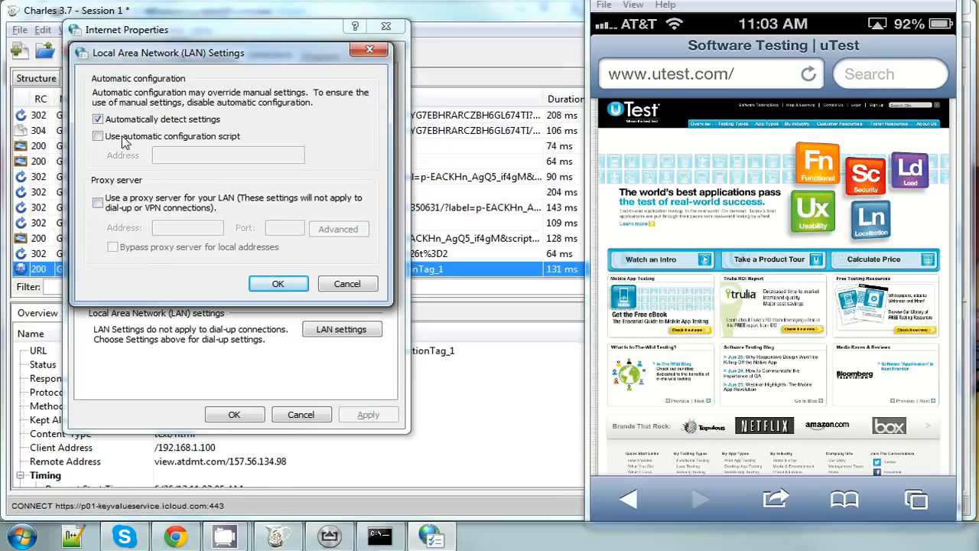
click(98, 119)
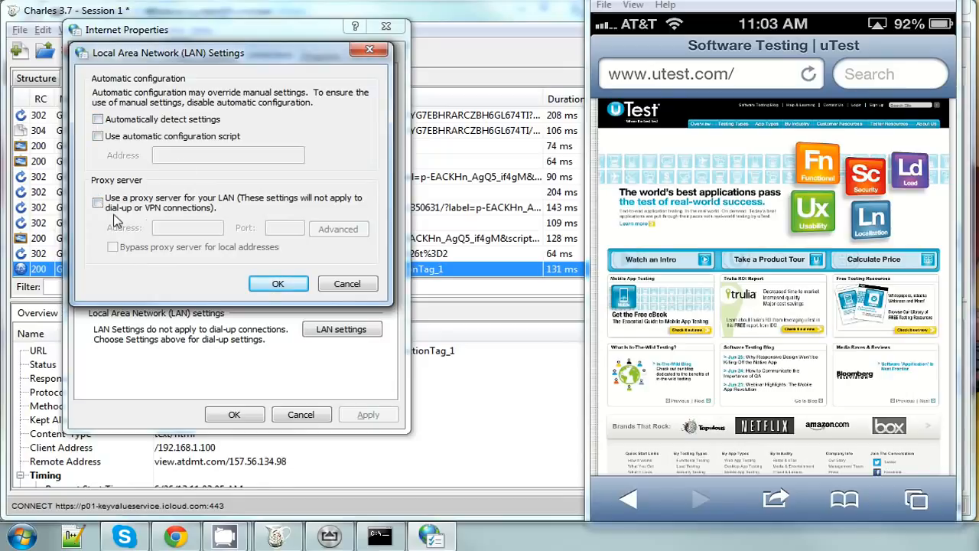
click(98, 202)
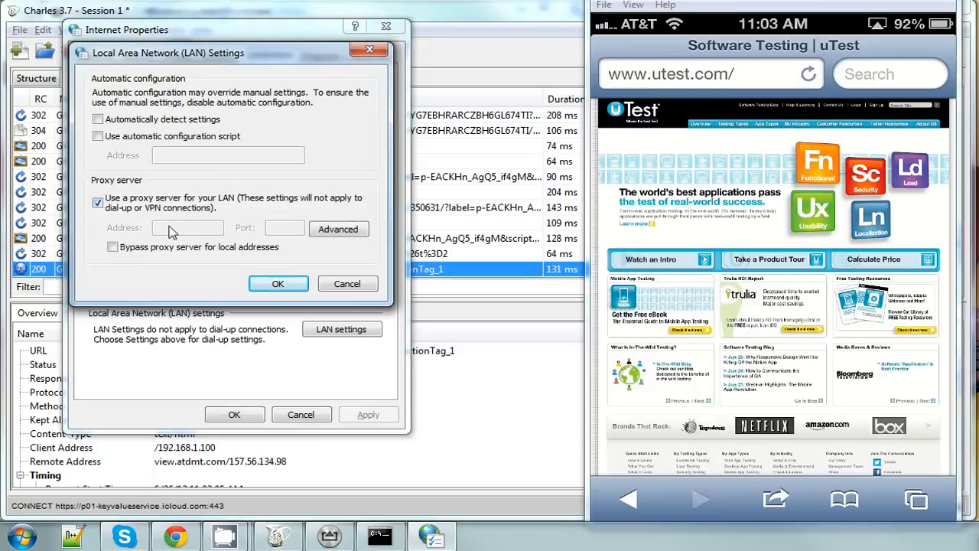
mouse_move(195, 234)
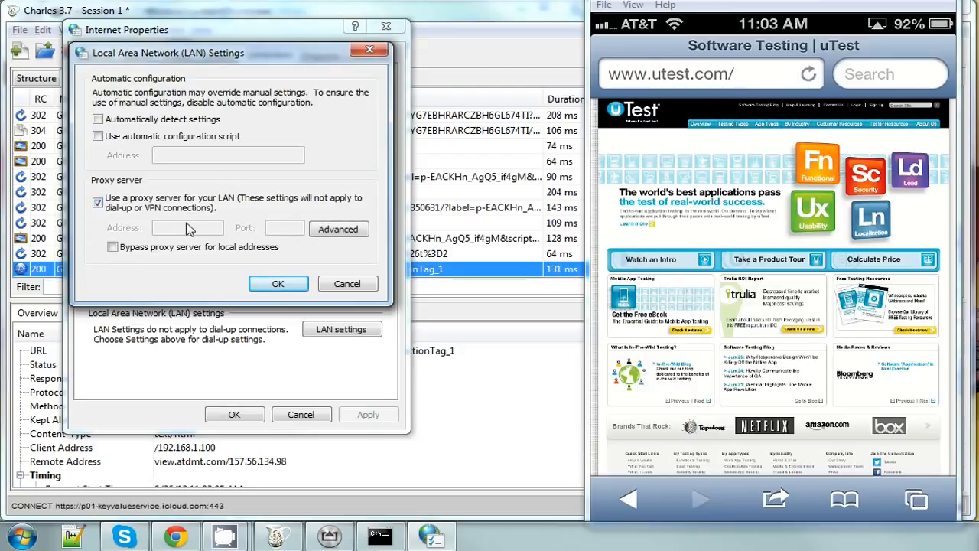
mouse_move(520, 182)
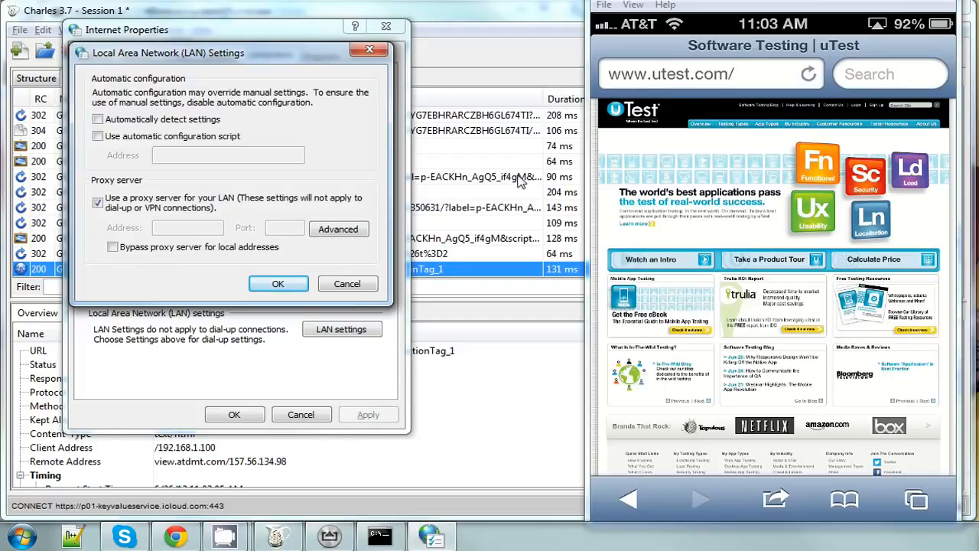
mouse_move(272, 233)
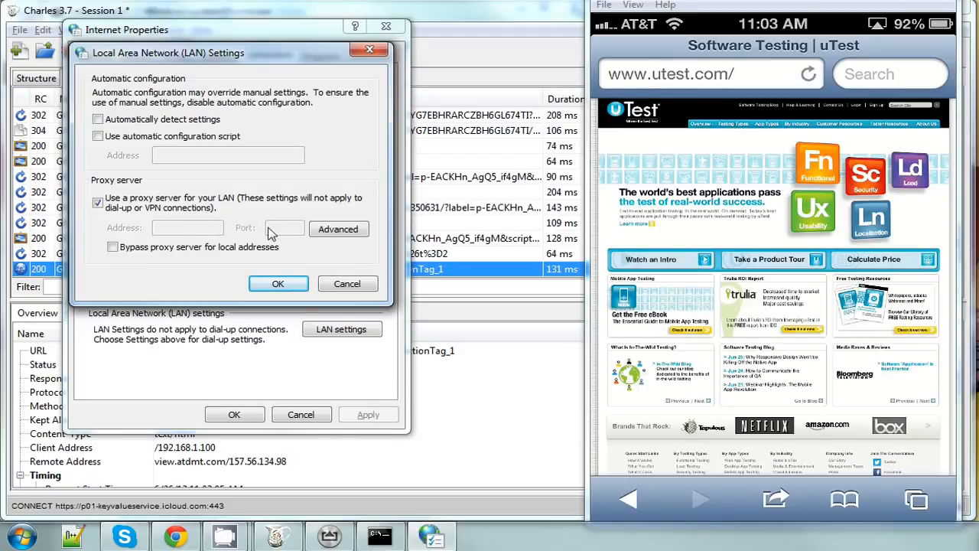
mouse_move(205, 234)
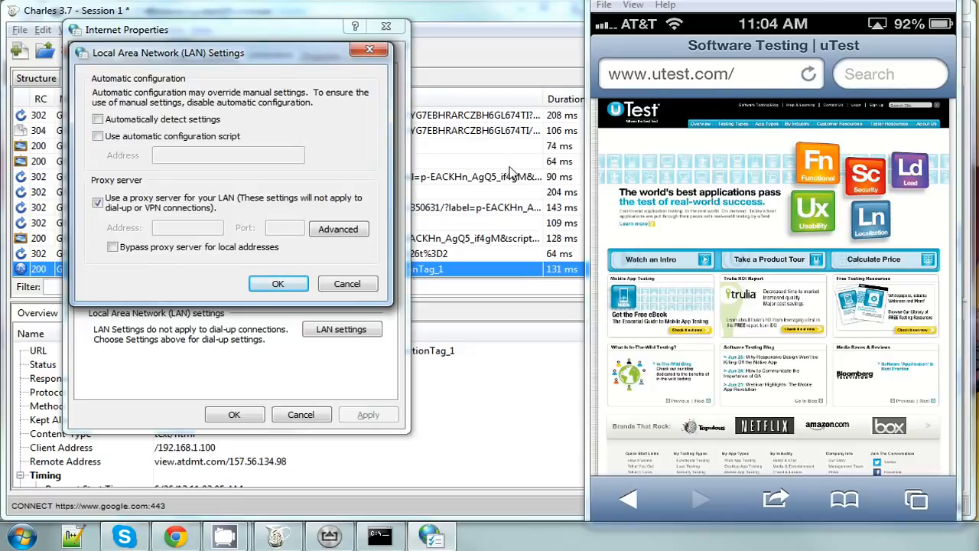
mouse_move(260, 228)
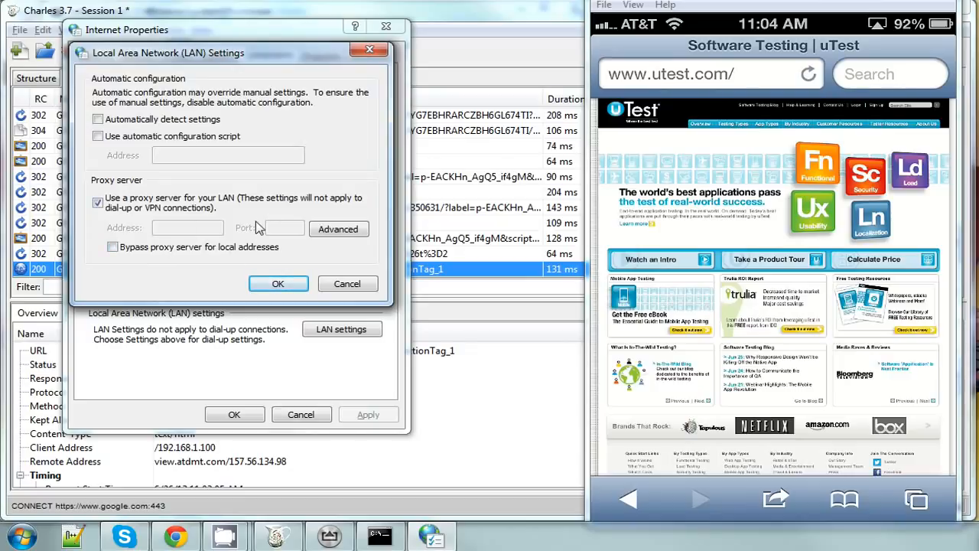
mouse_move(222, 228)
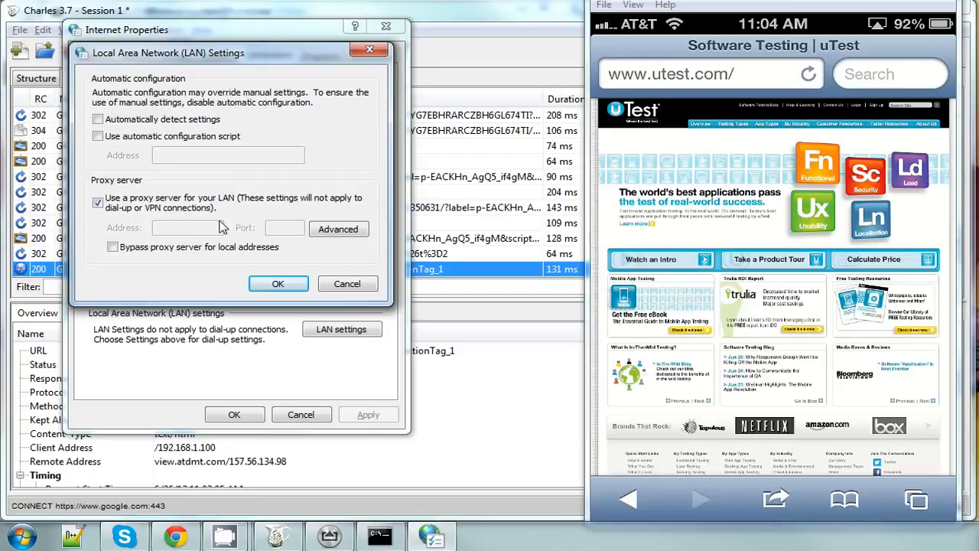